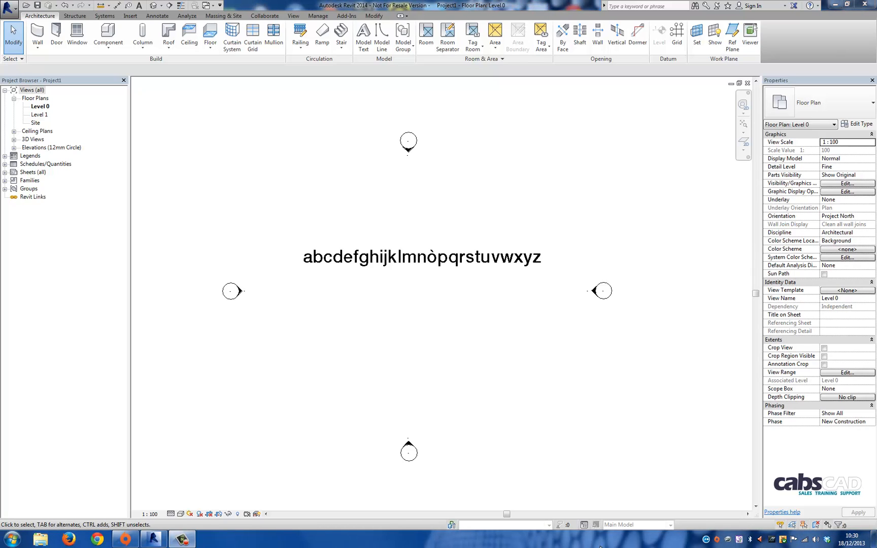
pyautogui.moveTo(429, 272)
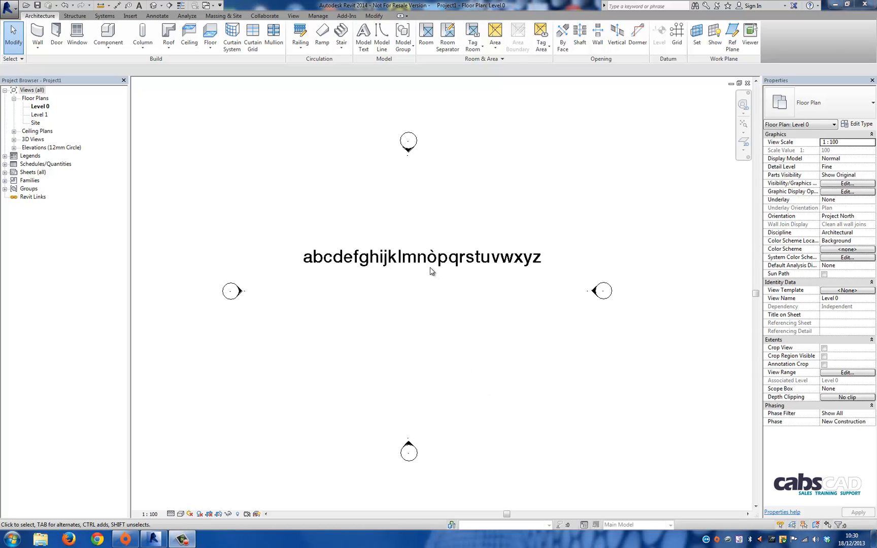
pyautogui.moveTo(462, 277)
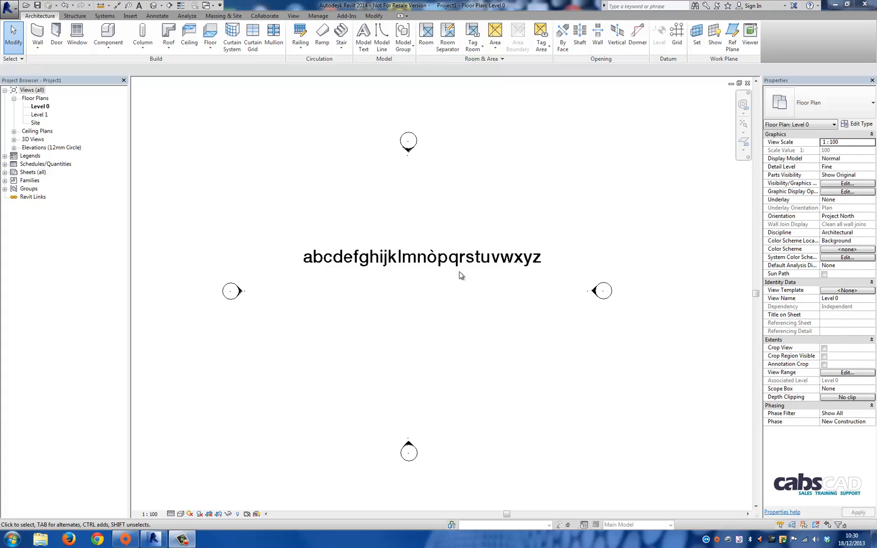
pyautogui.moveTo(430, 269)
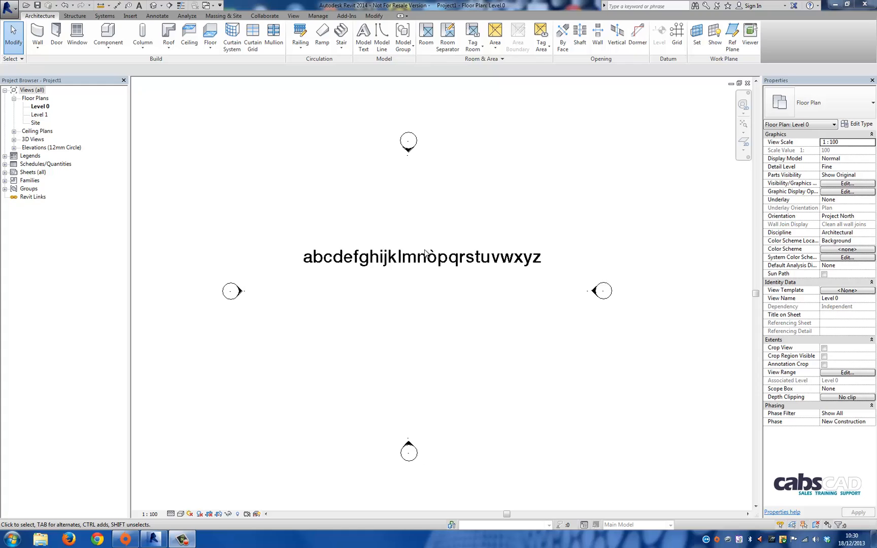
pyautogui.moveTo(430, 271)
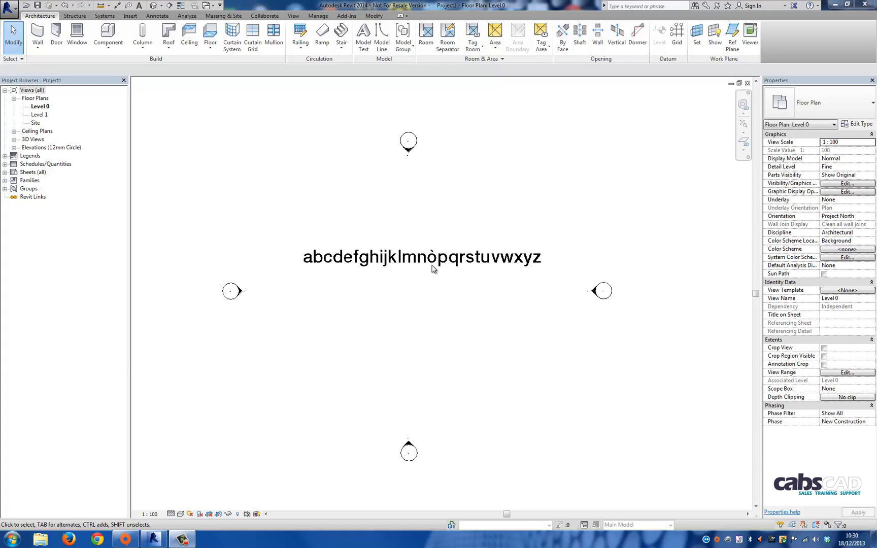
pyautogui.moveTo(364, 296)
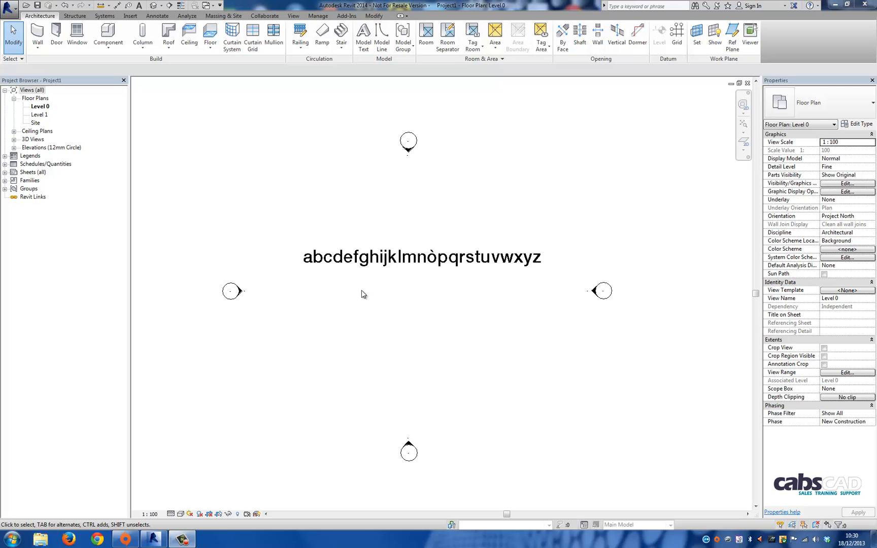
# Select the first alphabet line and review the 10mm Helvetica text type settings without changes.
pyautogui.click(420, 258)
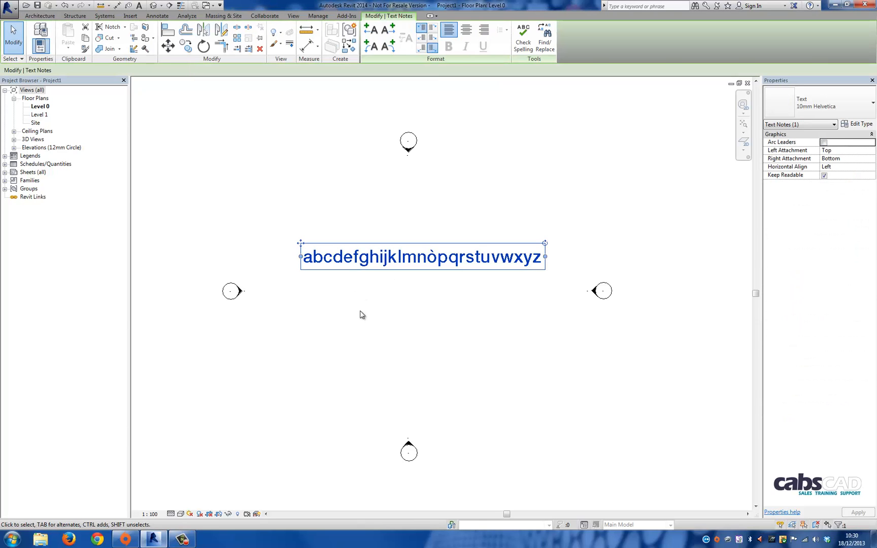
pyautogui.moveTo(669, 250)
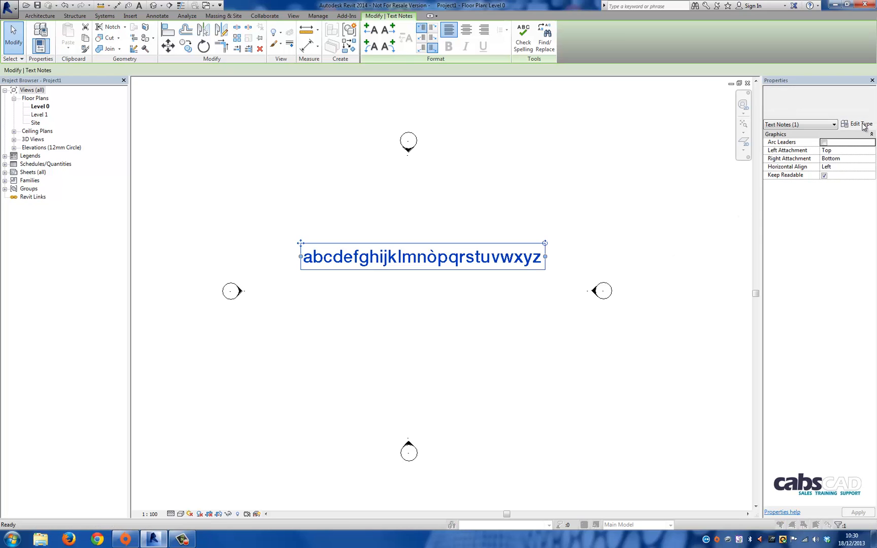
pyautogui.click(854, 123)
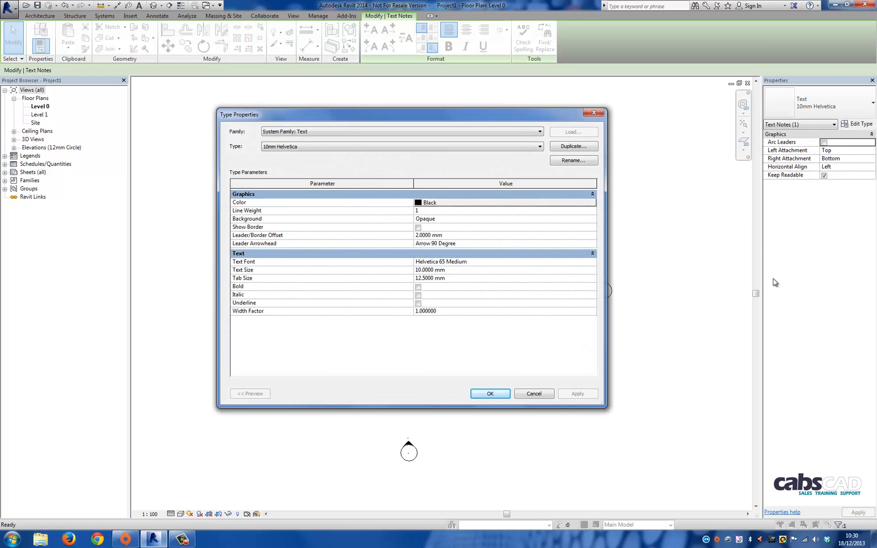
pyautogui.moveTo(680, 329)
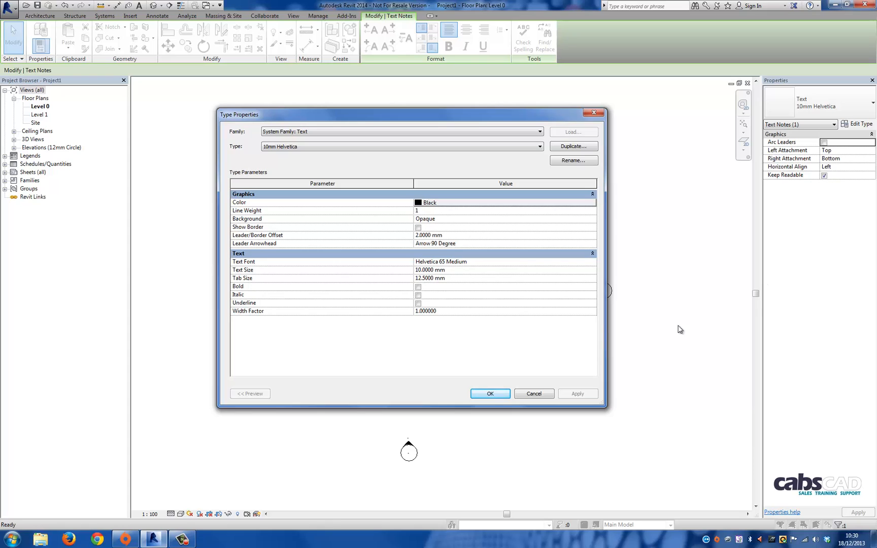
pyautogui.moveTo(460, 268)
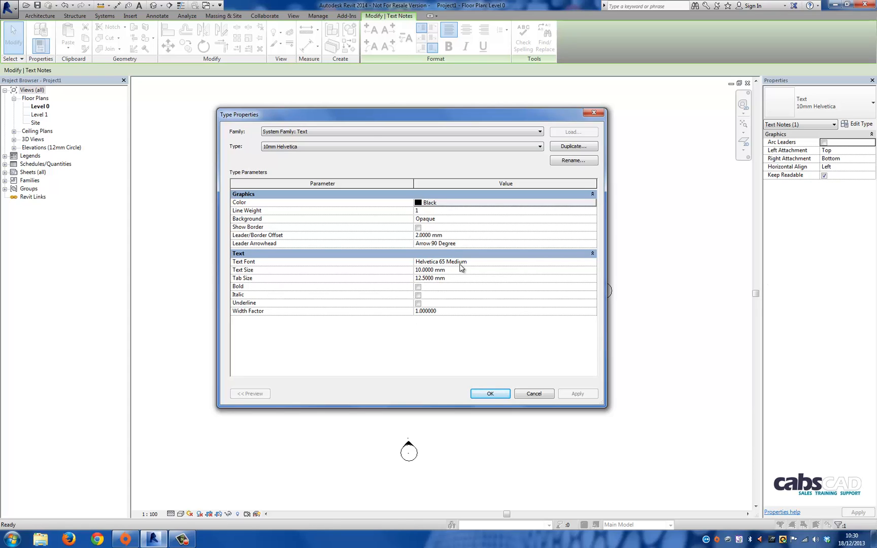
pyautogui.moveTo(463, 275)
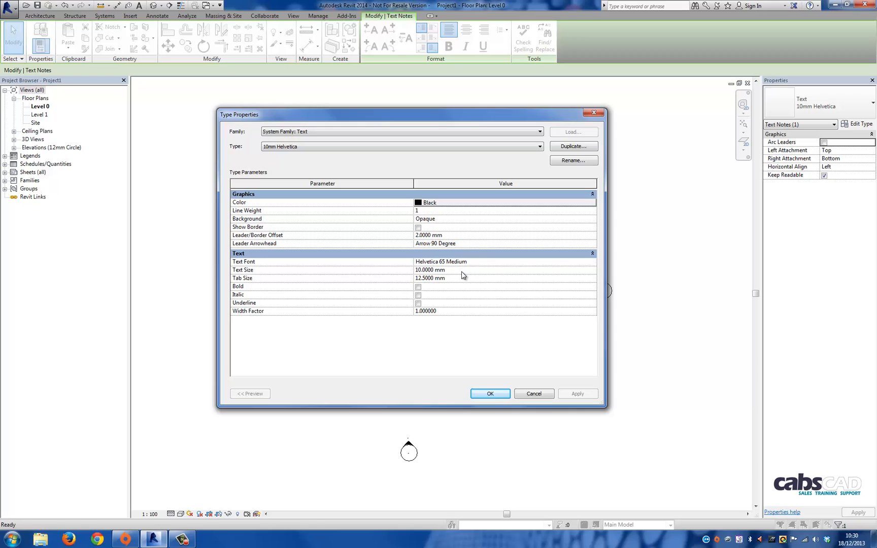
pyautogui.moveTo(501, 324)
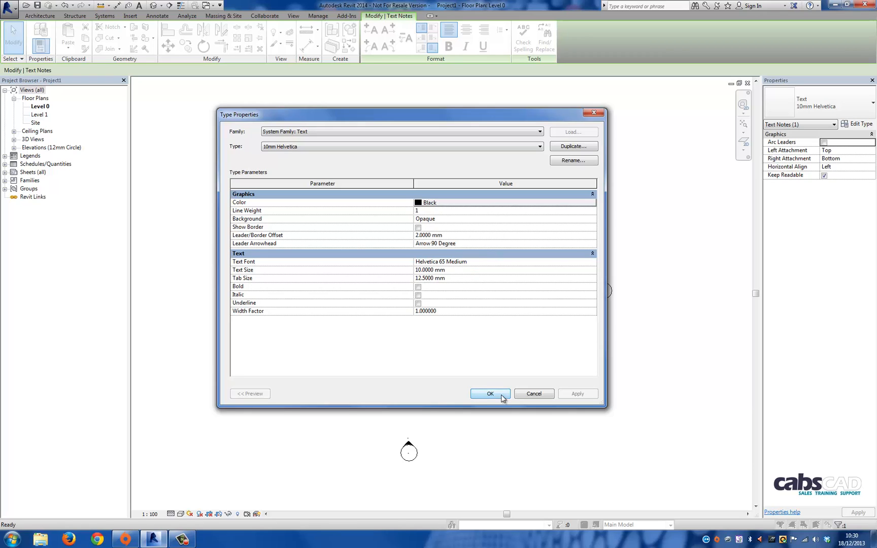
pyautogui.click(490, 394)
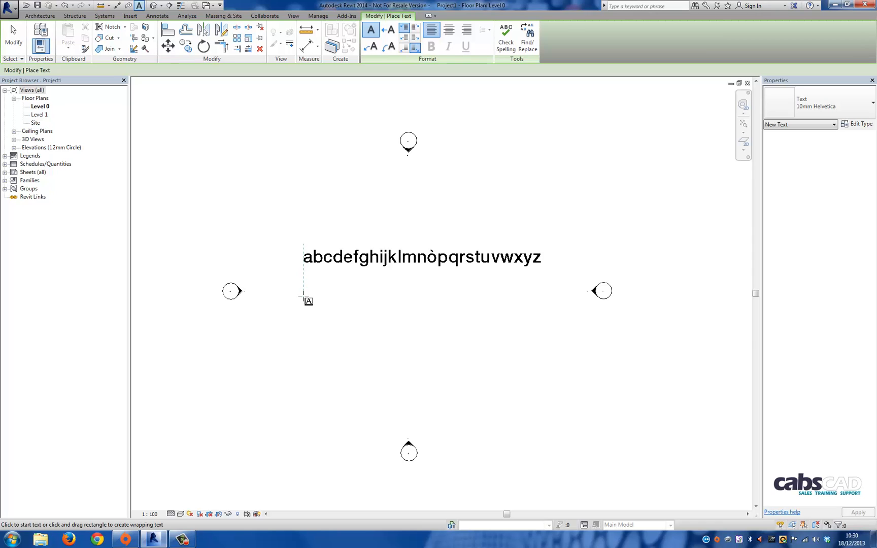
# Type the alphabet 'abcdefghijklmnopqrstuvwxy…' as a new text note below the first line.
pyautogui.click(303, 300)
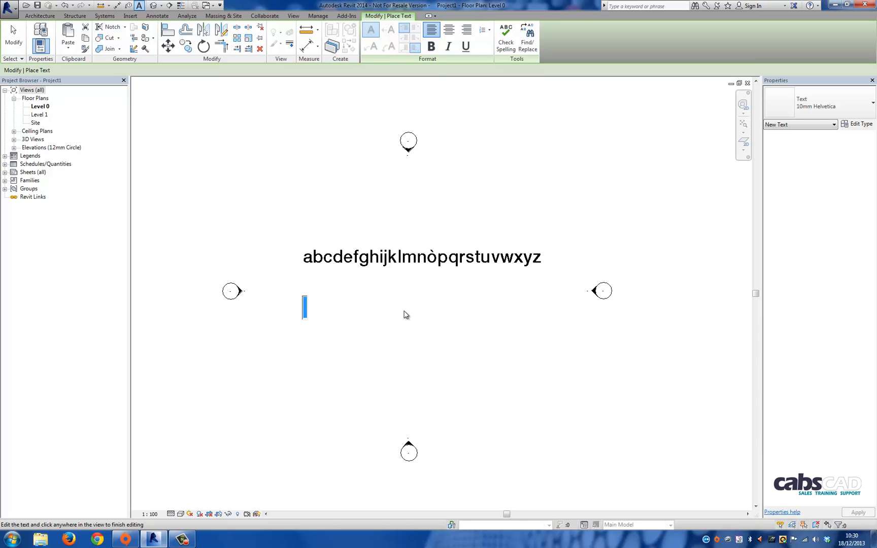
pyautogui.write('abcd')
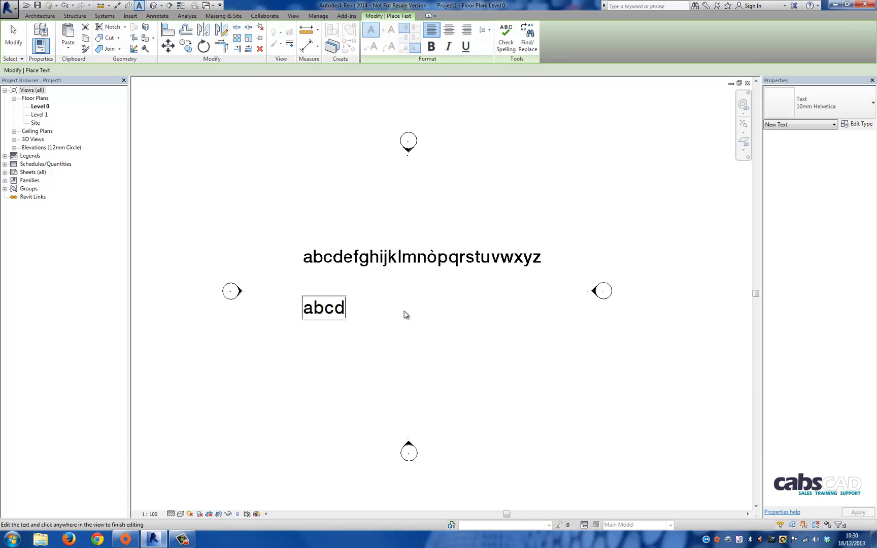
pyautogui.write('efghi')
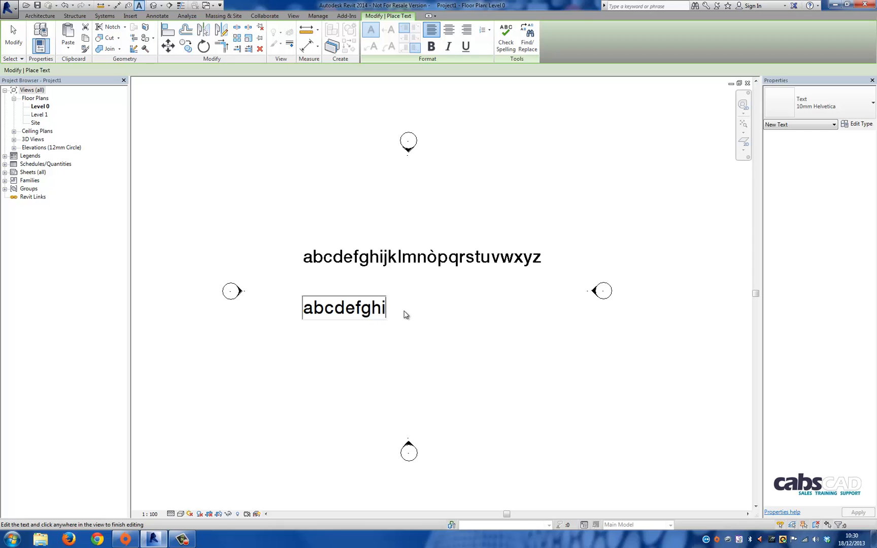
pyautogui.write('jklmnop')
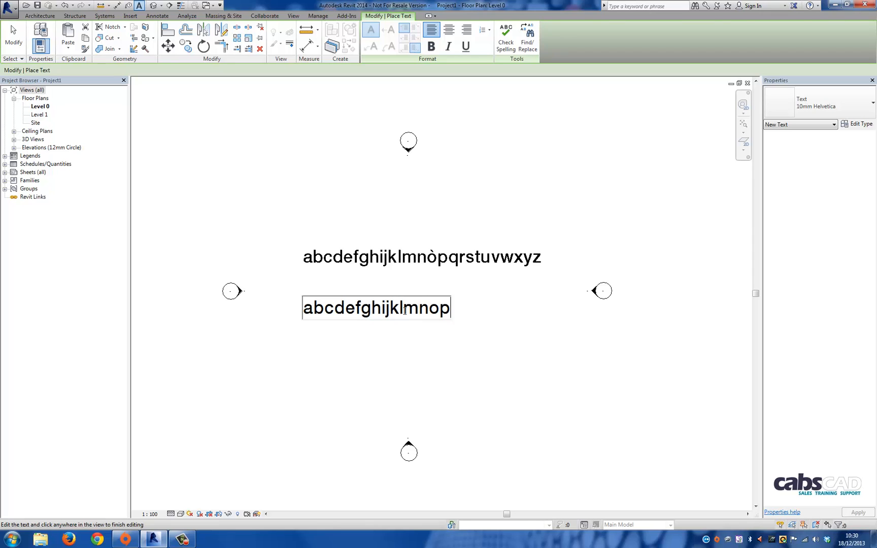
pyautogui.write('qrstuv')
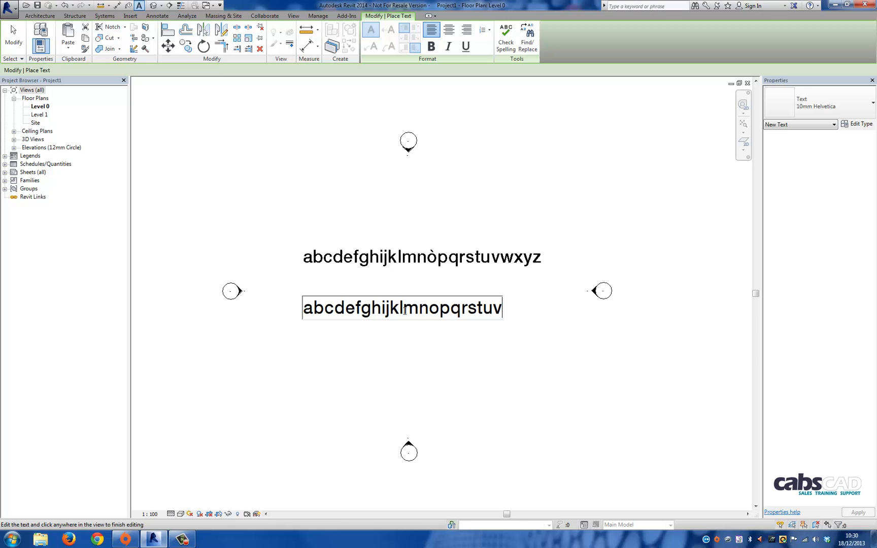
pyautogui.write('wxy')
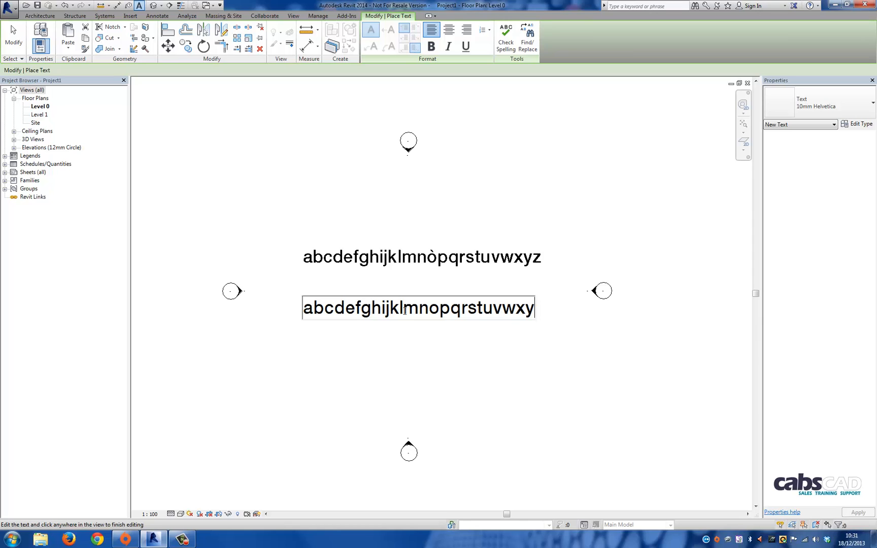
pyautogui.click(408, 211)
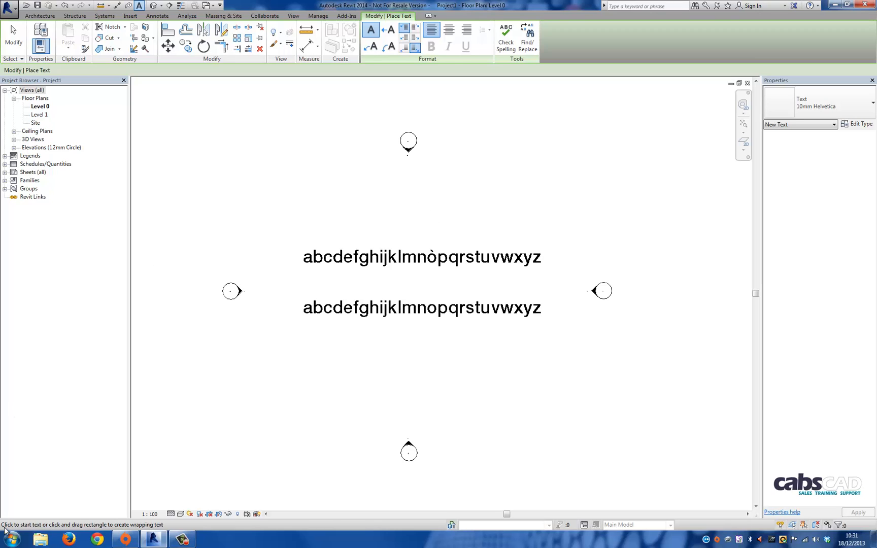
# Launch Character Map from Start > All Programs > Accessories > System Tools.
pyautogui.click(10, 535)
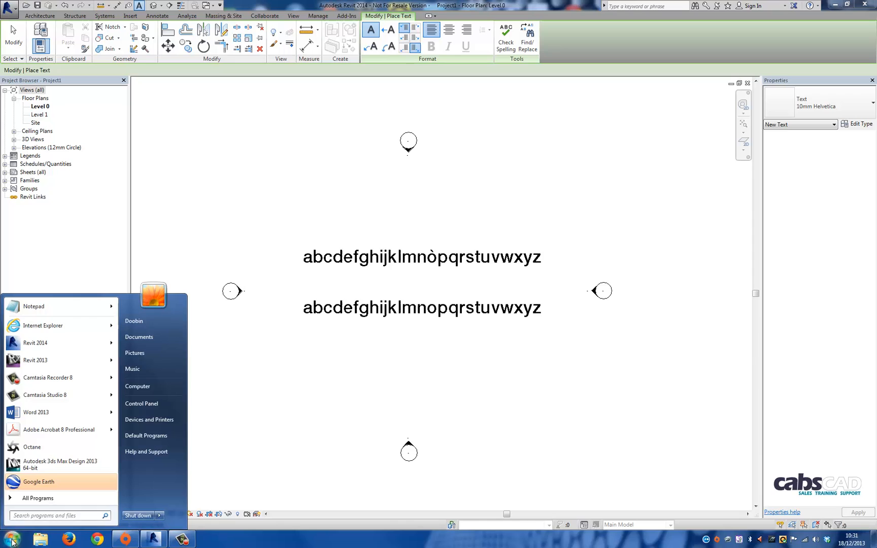
pyautogui.click(36, 497)
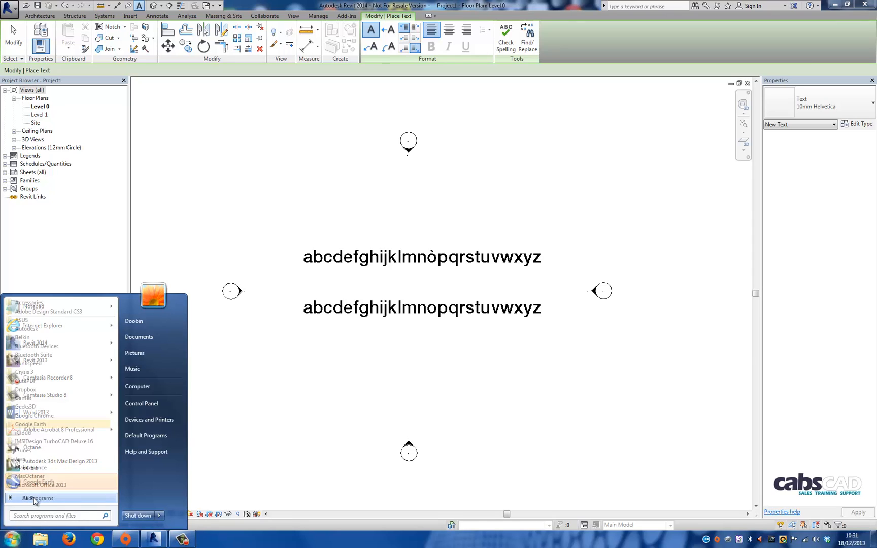
pyautogui.click(34, 498)
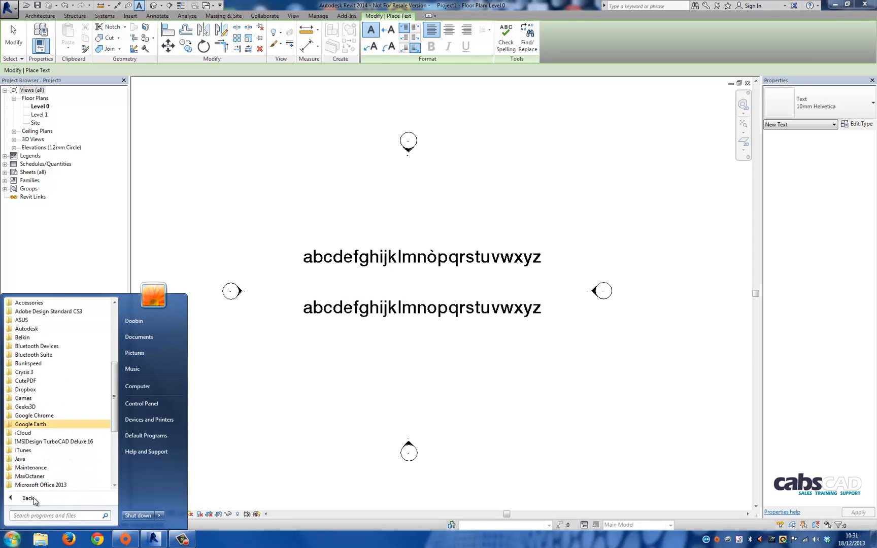
pyautogui.moveTo(46, 296)
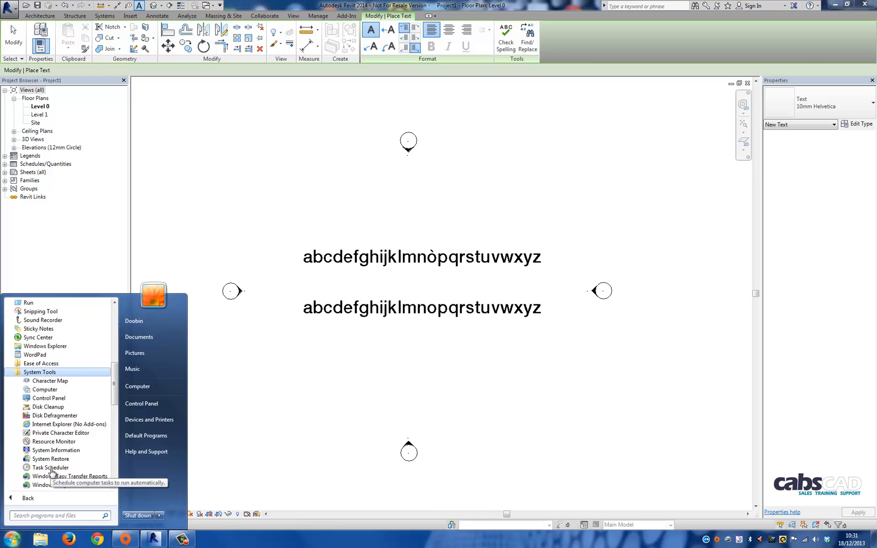
pyautogui.moveTo(49, 380)
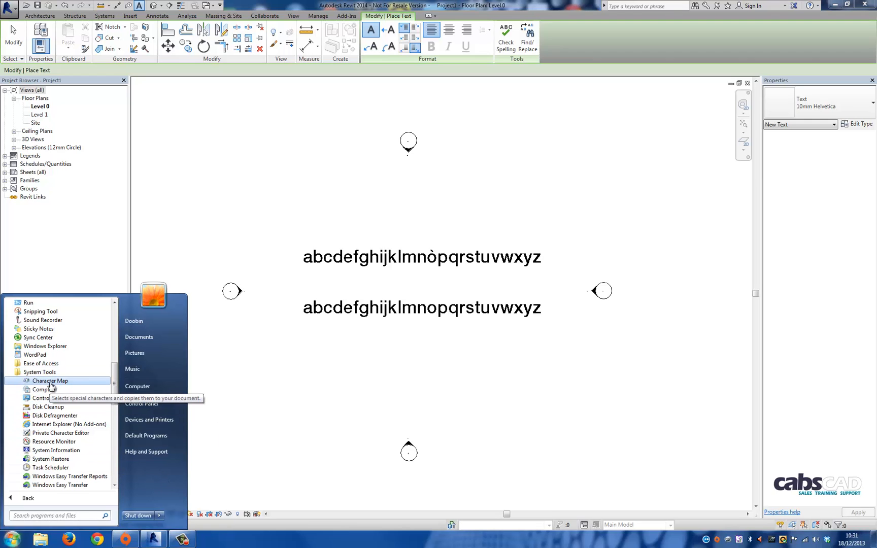
pyautogui.click(49, 380)
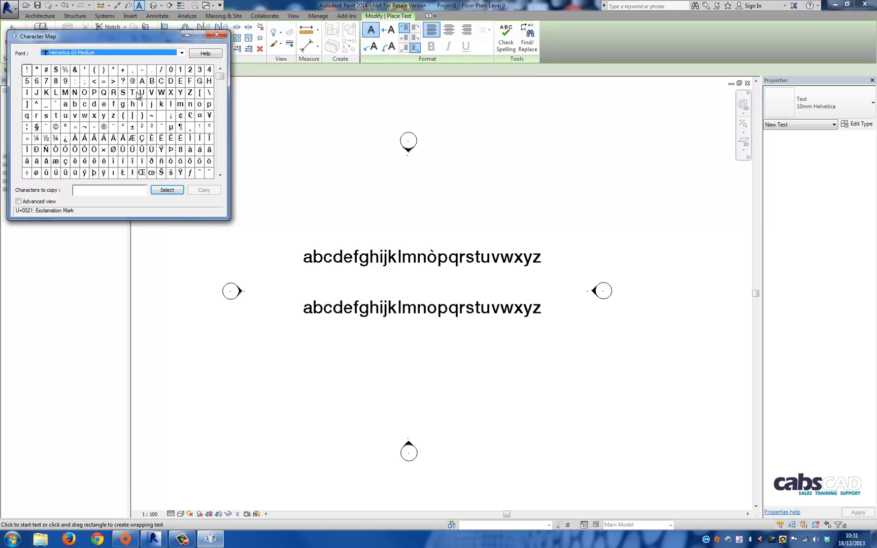
pyautogui.moveTo(189, 174)
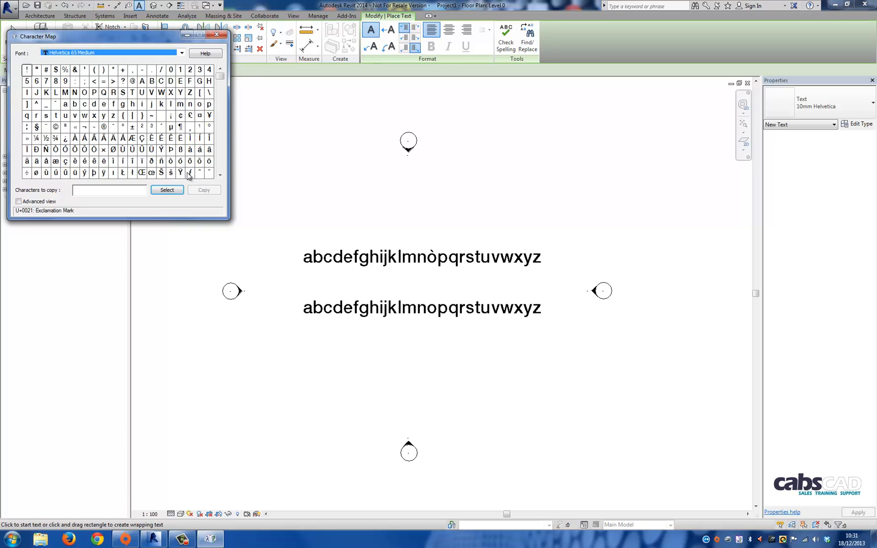
pyautogui.moveTo(210, 168)
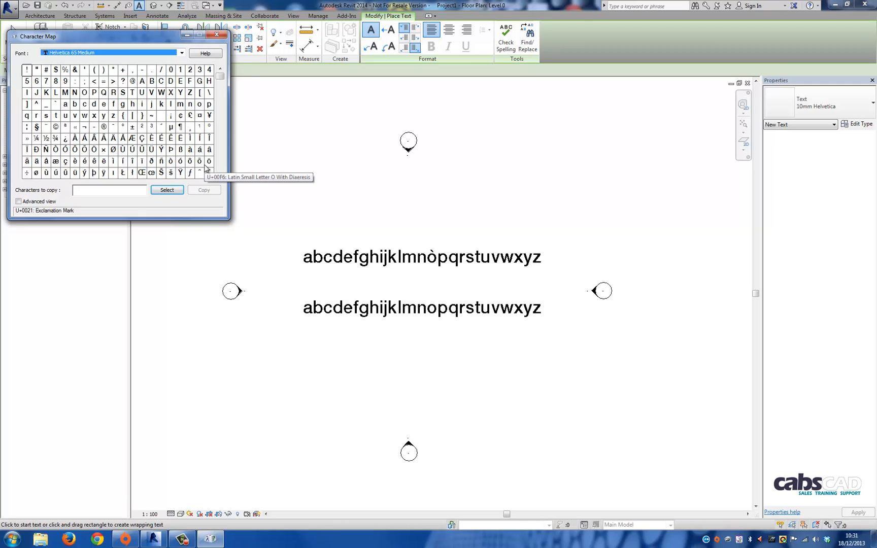
pyautogui.moveTo(91, 151)
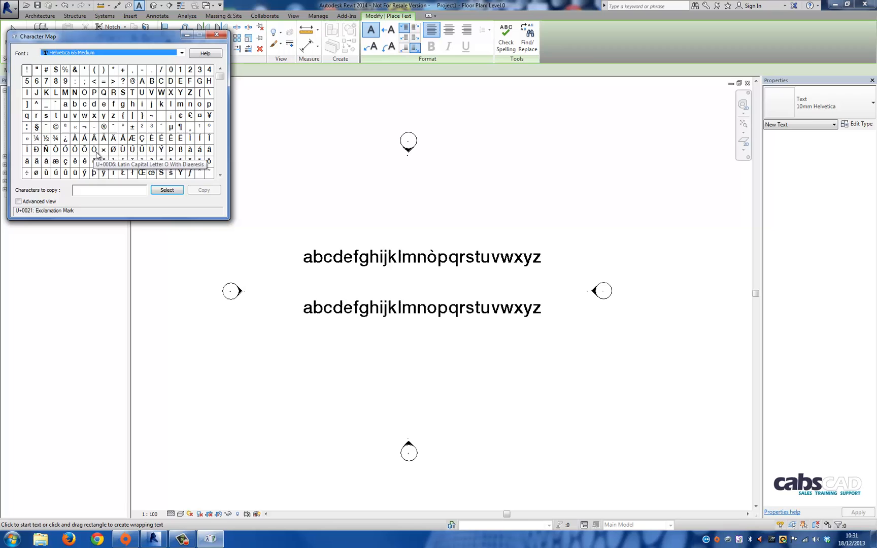
# Pick the Helvetica ò glyph and add it to Characters to copy.
pyautogui.click(168, 161)
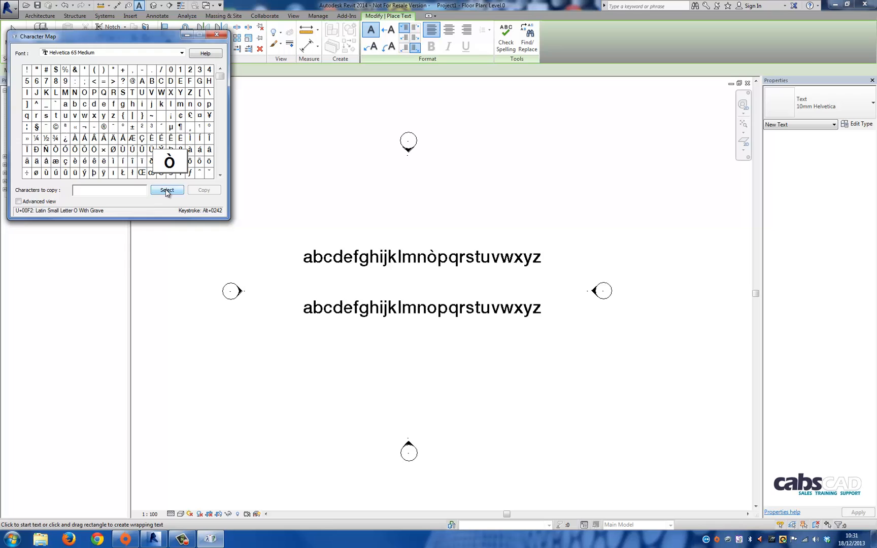
pyautogui.click(166, 190)
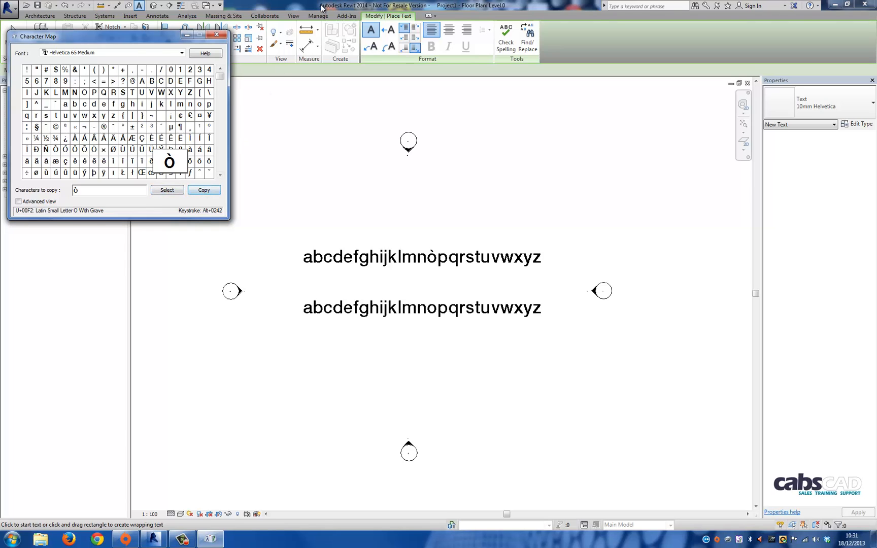
# Back in Revit, select the o in the second alphabet note, replace it with ò, and finish.
pyautogui.click(216, 34)
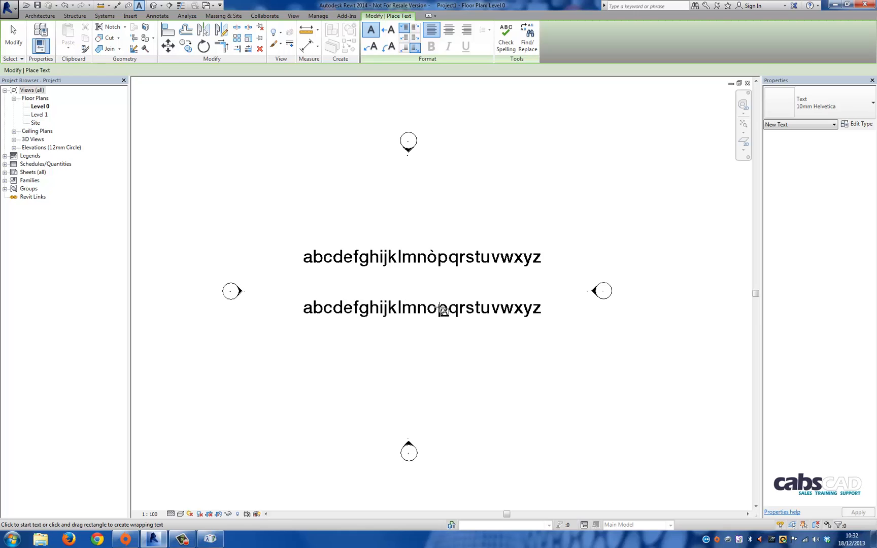
pyautogui.click(442, 309)
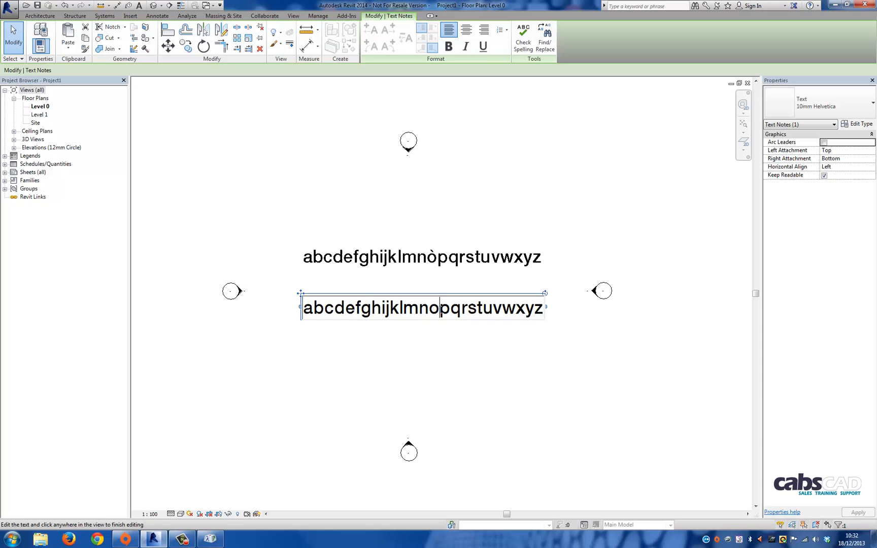
pyautogui.doubleClick(436, 310)
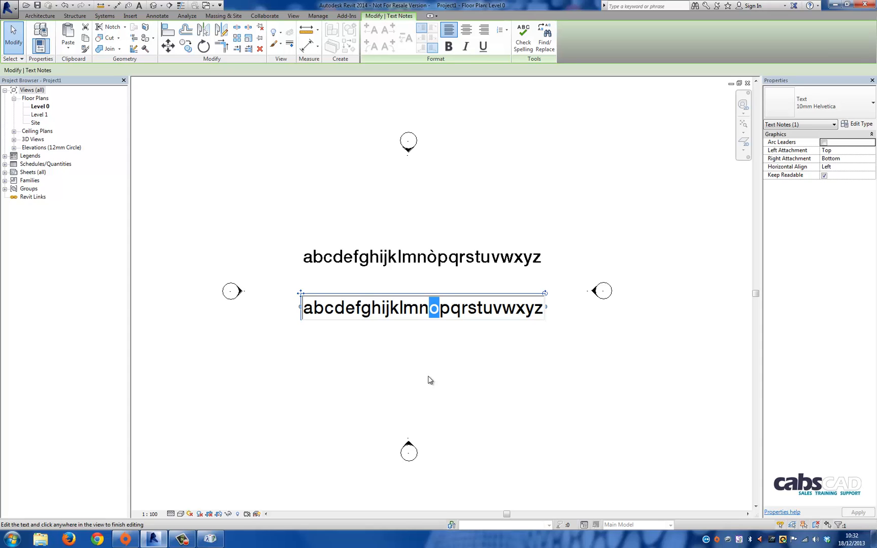
pyautogui.moveTo(429, 377)
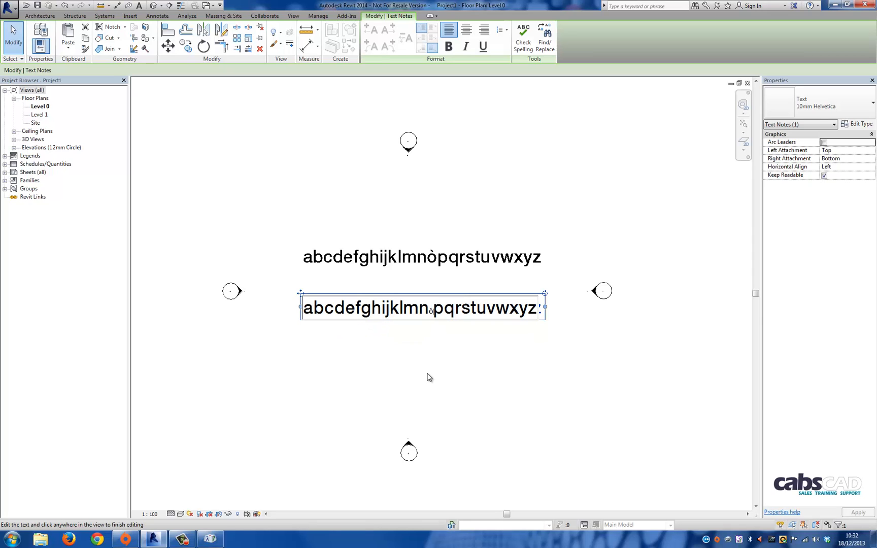
pyautogui.moveTo(572, 156)
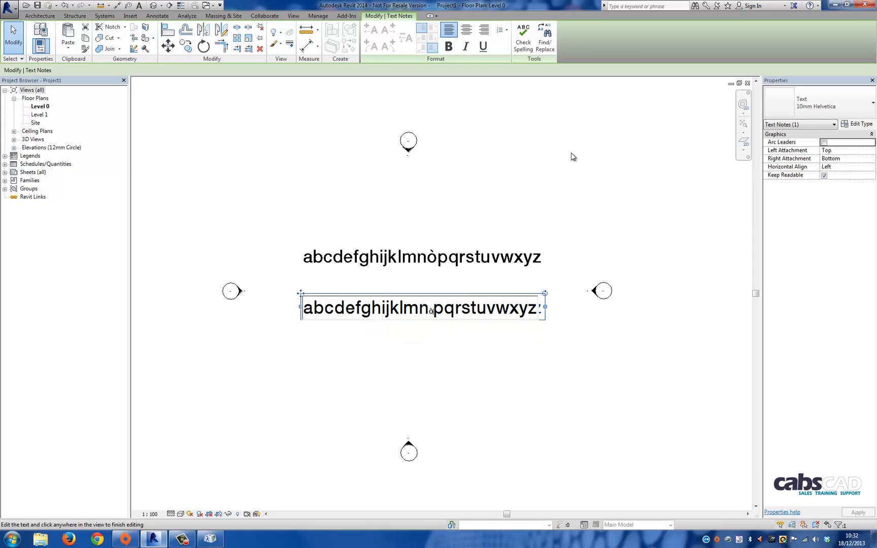
pyautogui.click(650, 392)
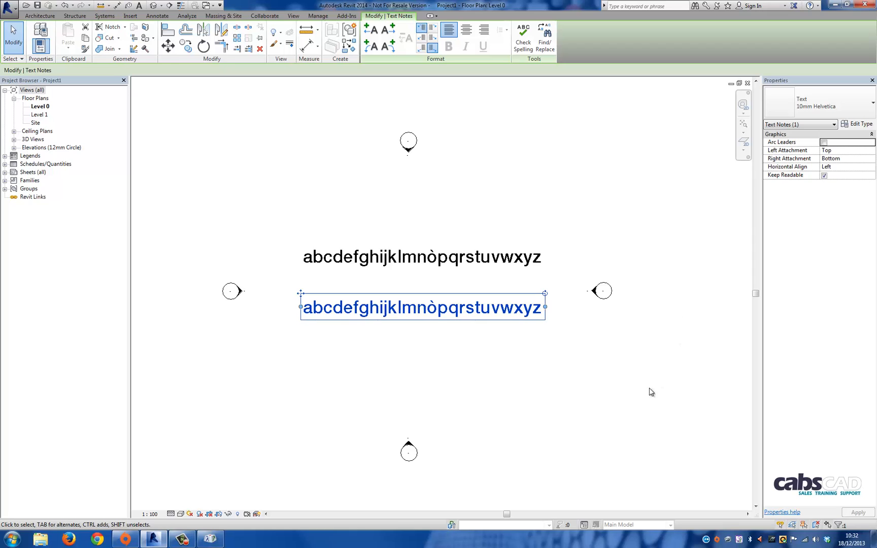